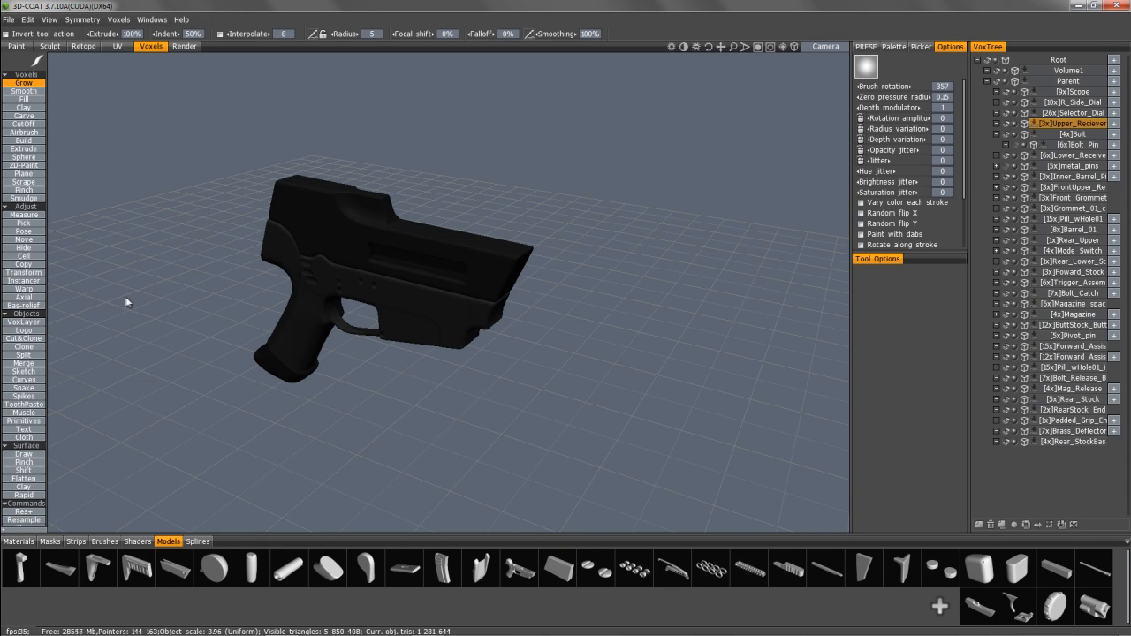
pyautogui.moveTo(137, 308)
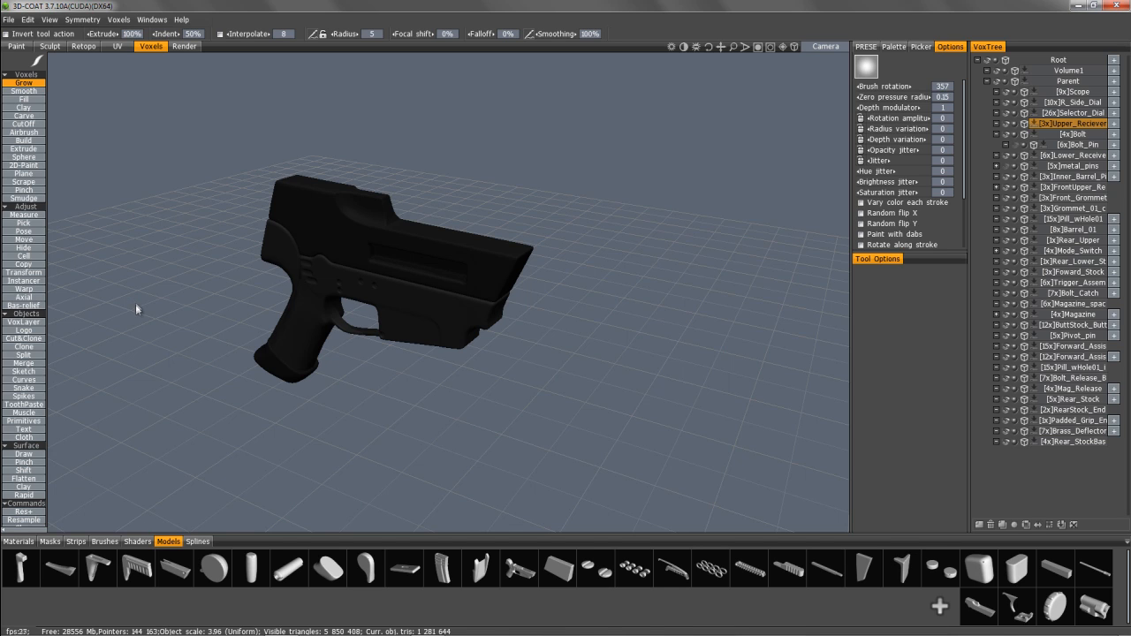
pyautogui.moveTo(147, 314)
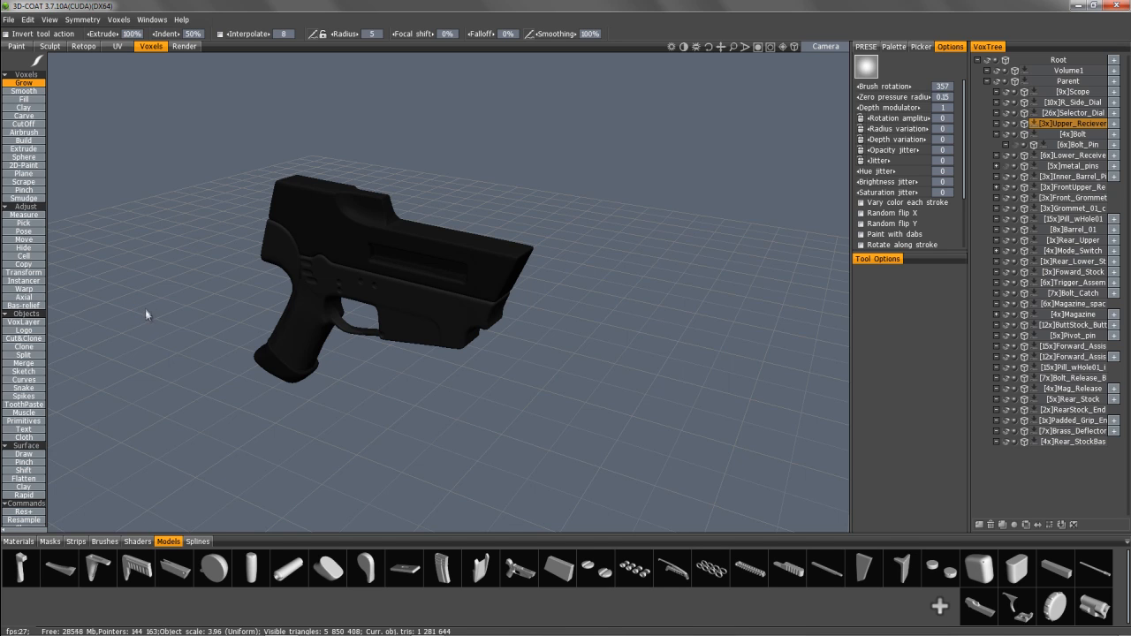
pyautogui.moveTo(171, 327)
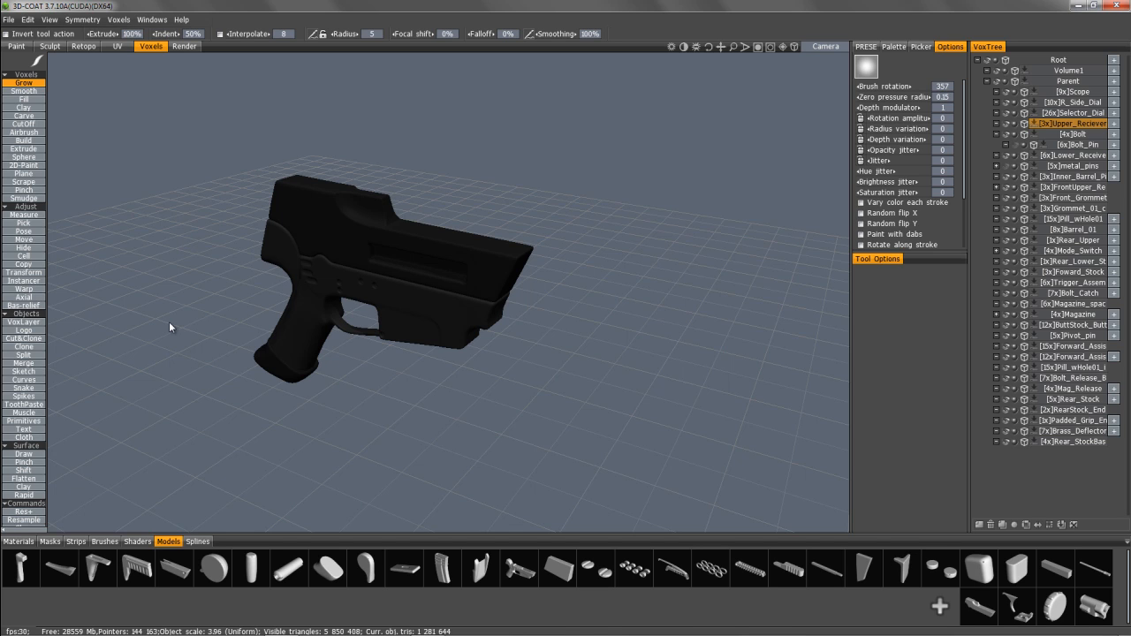
pyautogui.moveTo(73, 585)
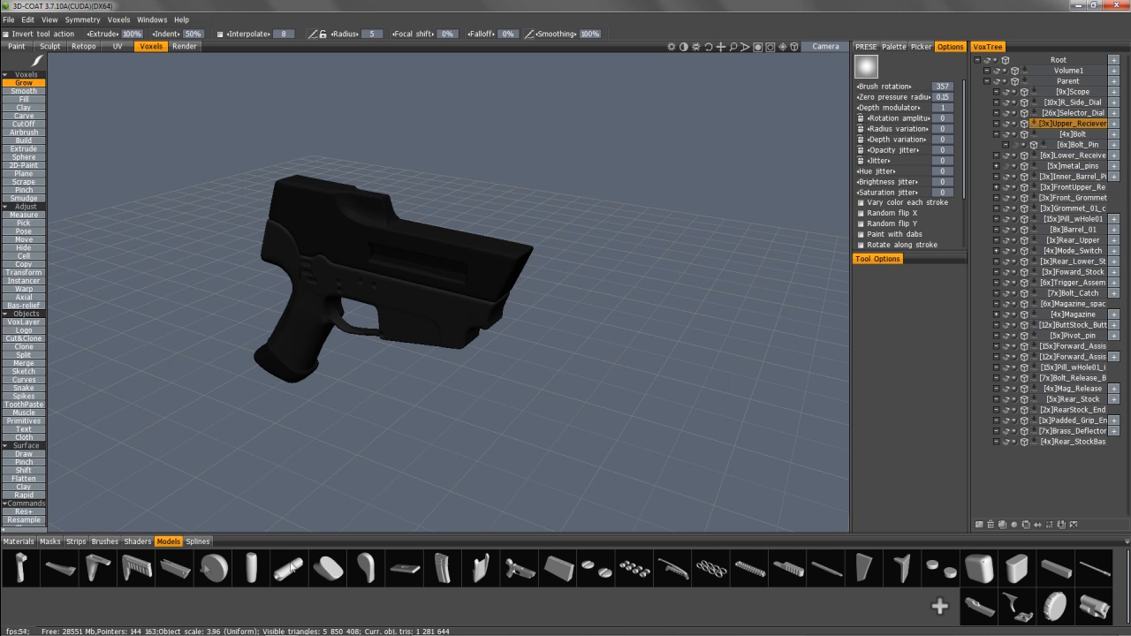
pyautogui.moveTo(940, 568)
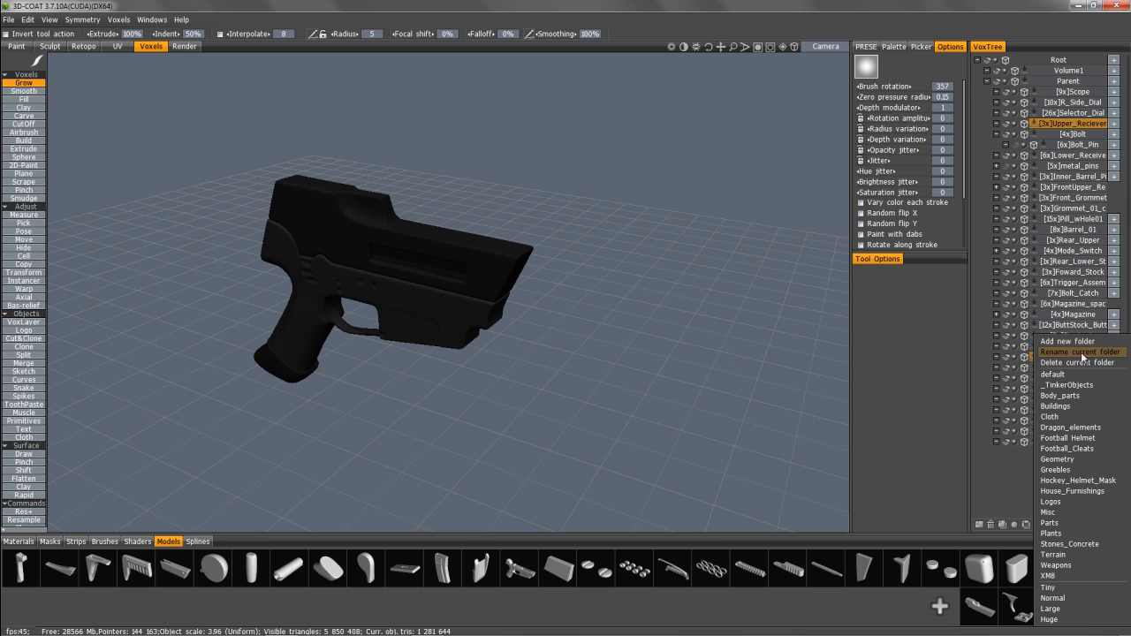
pyautogui.moveTo(1080, 360)
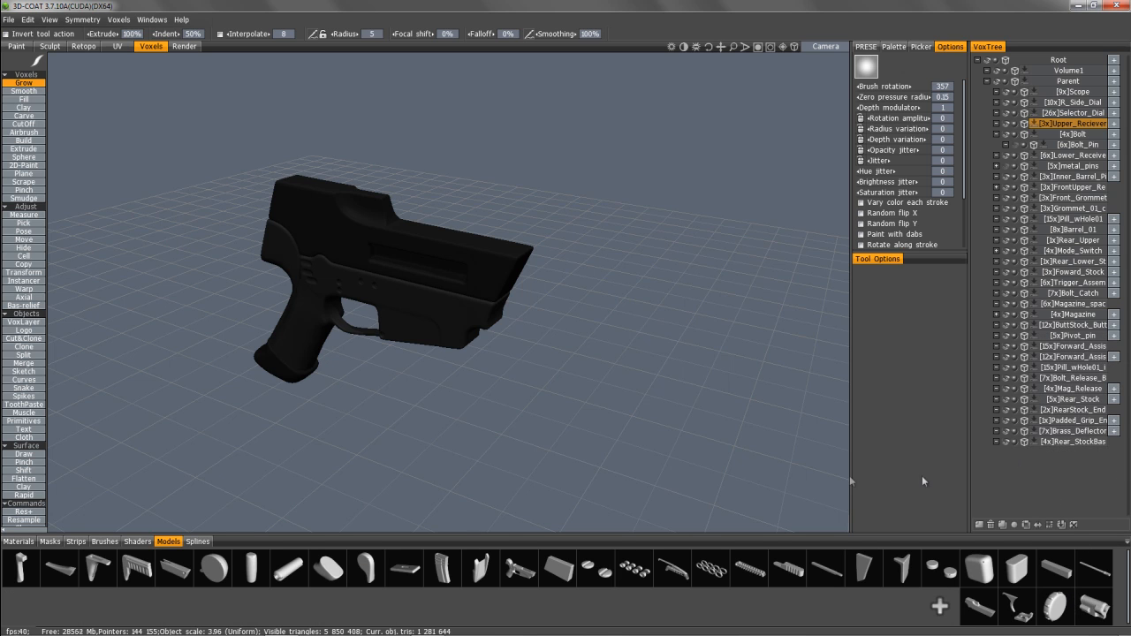
pyautogui.moveTo(160, 577)
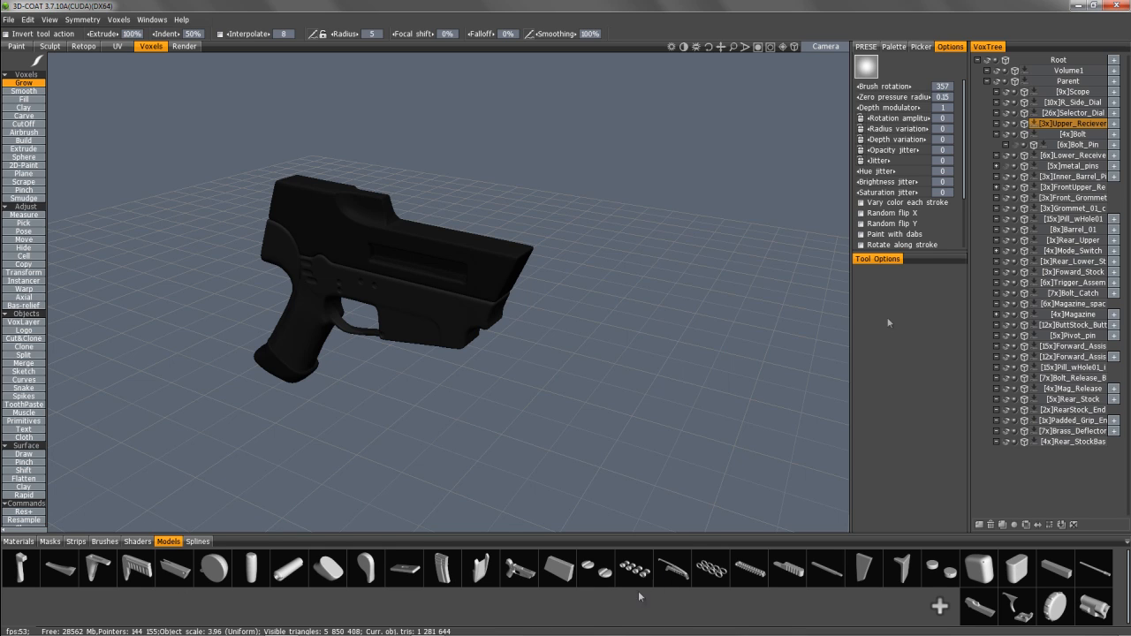
pyautogui.moveTo(492, 423)
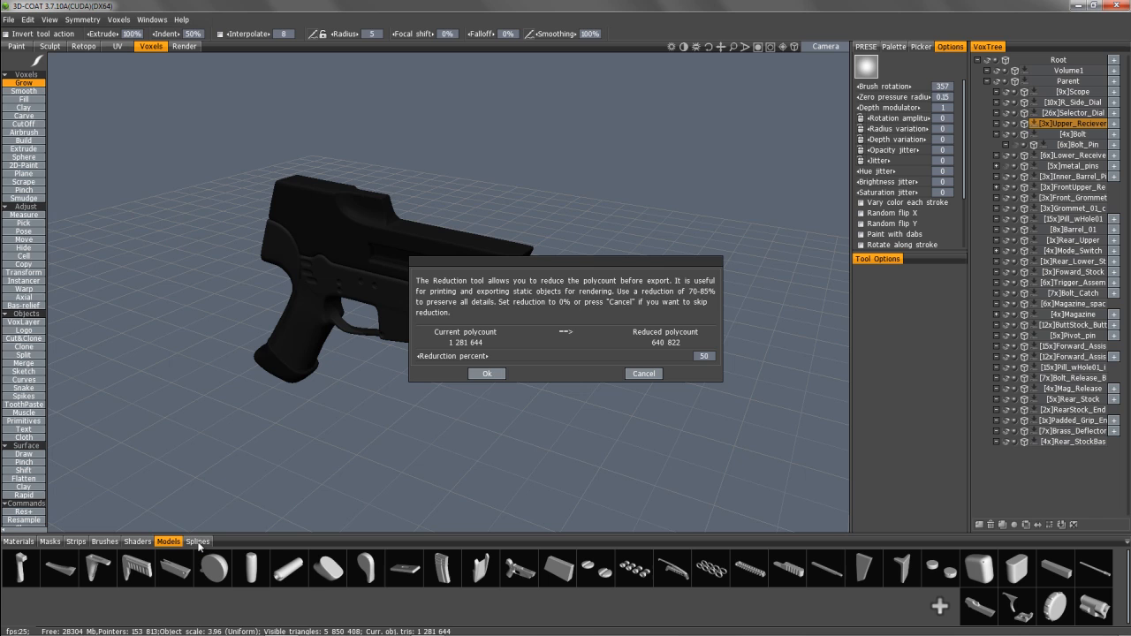
pyautogui.moveTo(487, 373)
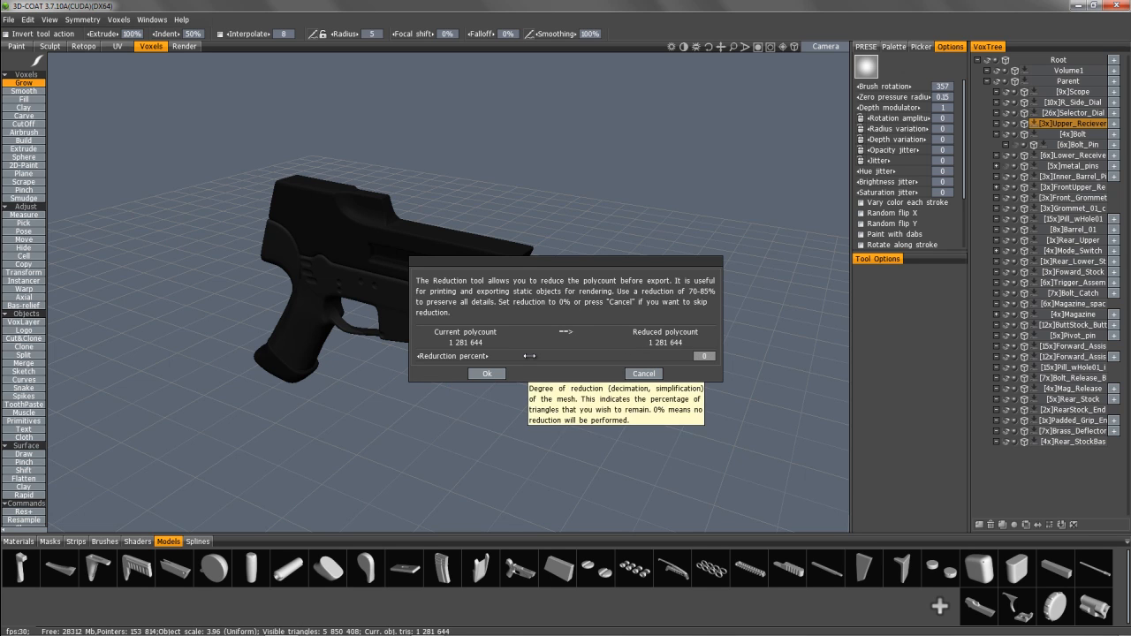
# - Store the receiver as a new model with 0% reduction, keeping 1,281,644 polygons
pyautogui.click(702, 356)
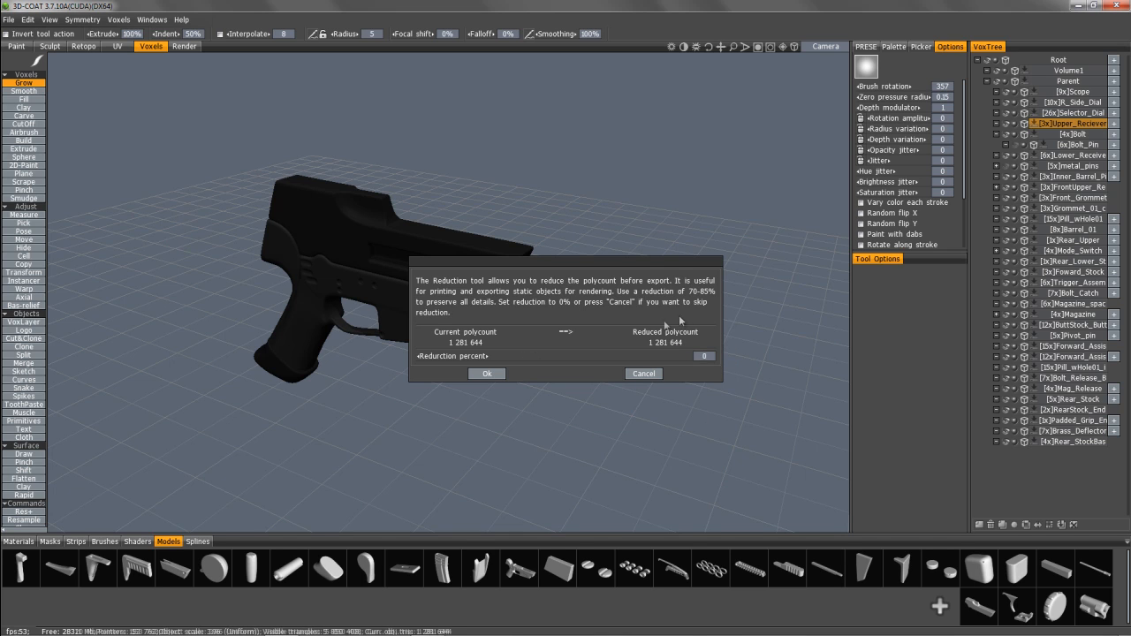
pyautogui.click(486, 373)
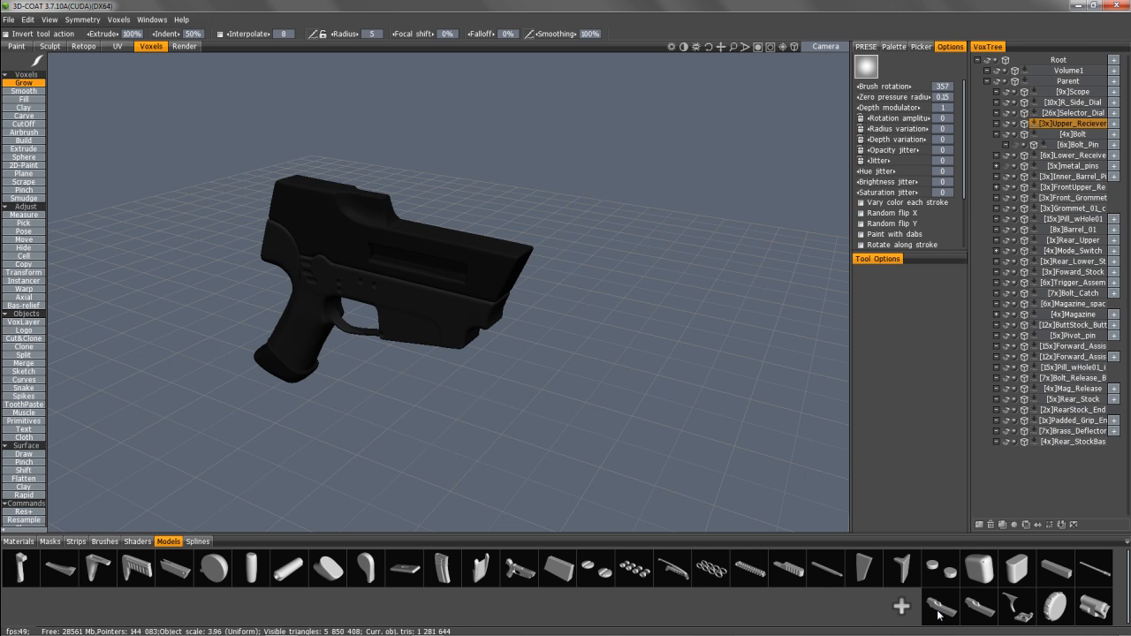
pyautogui.moveTo(940, 614)
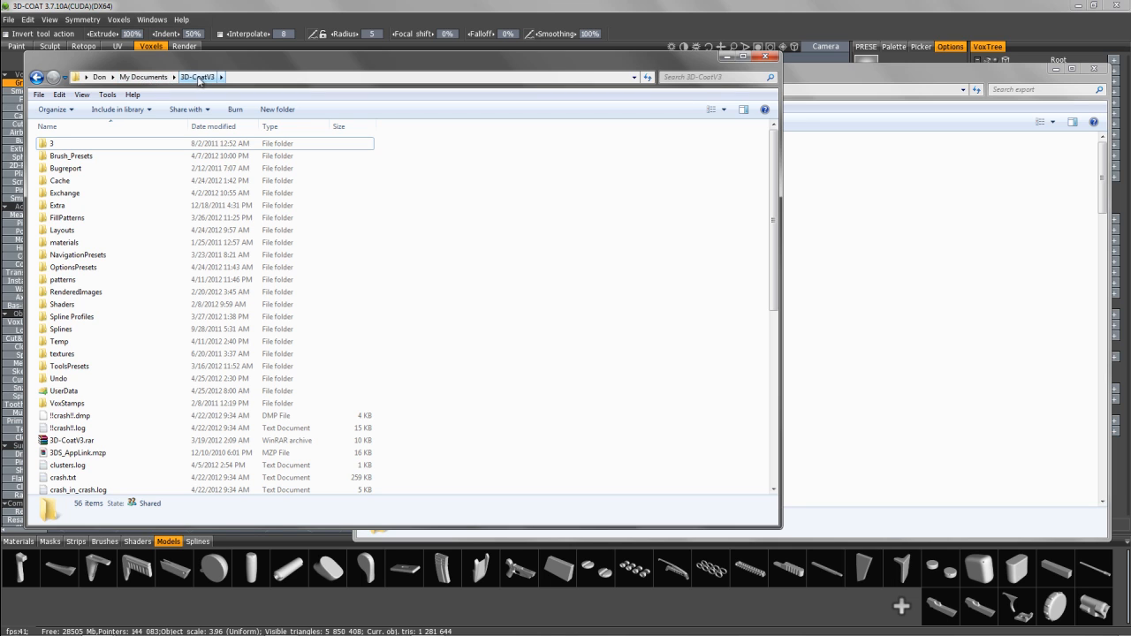
# - Open the VoxStamps folder under 3D-CoatV3, then its Objects subfolder
pyautogui.click(69, 402)
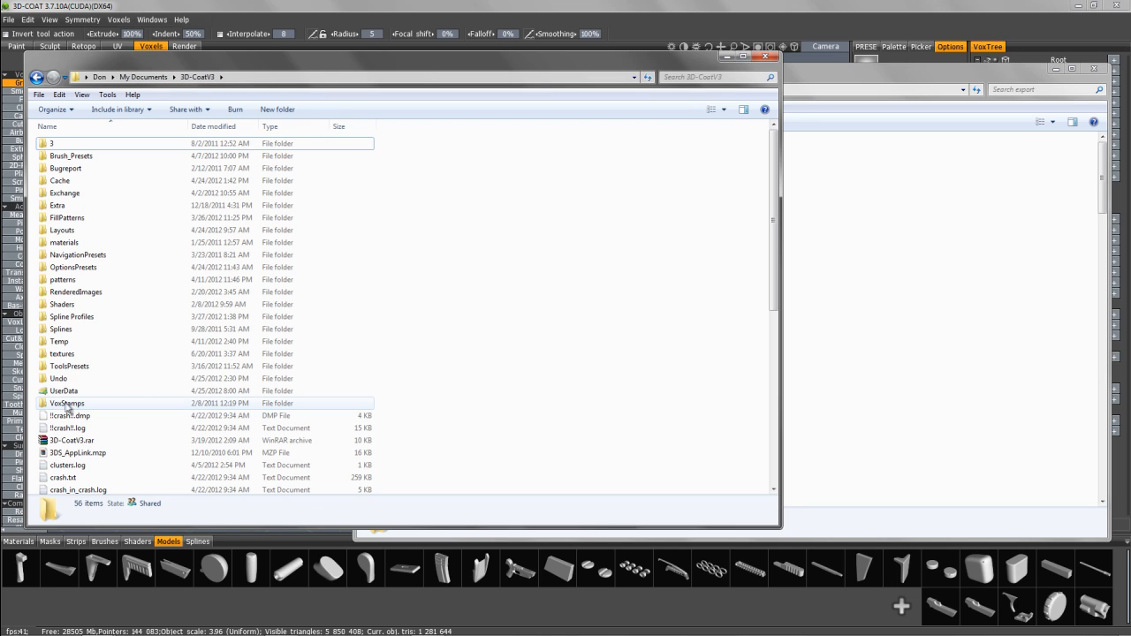
pyautogui.doubleClick(66, 403)
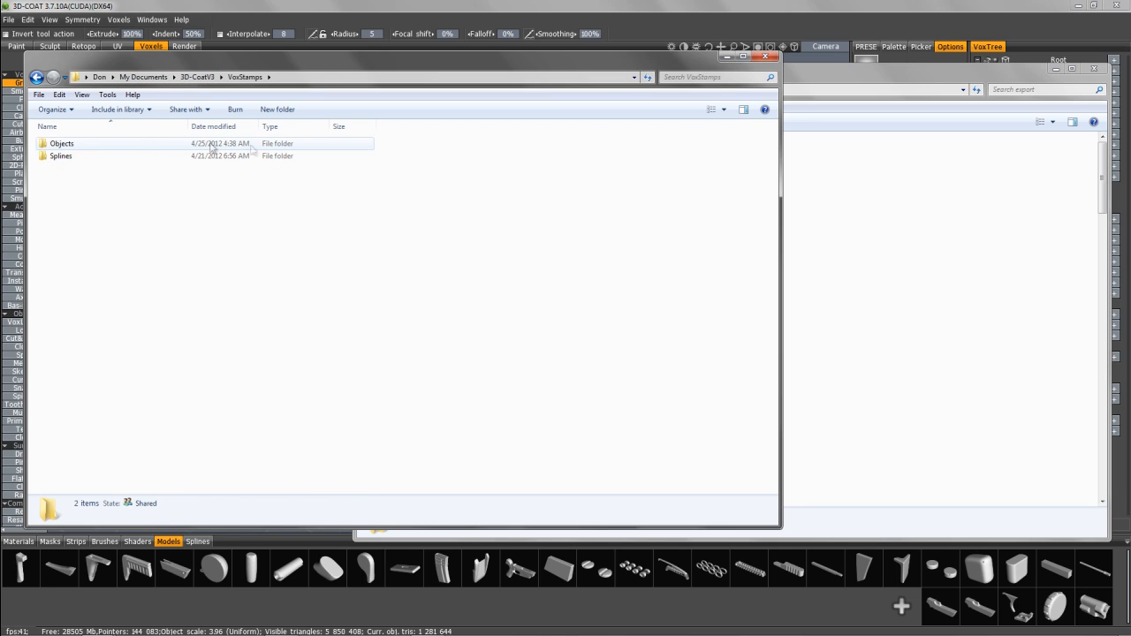
pyautogui.moveTo(76, 158)
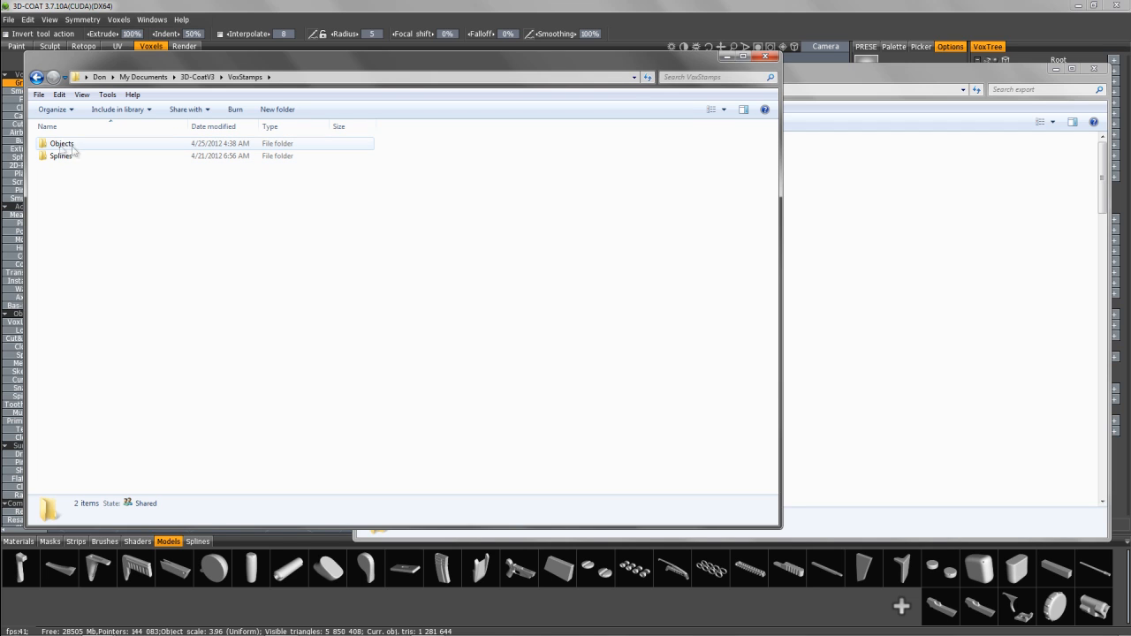
pyautogui.click(61, 156)
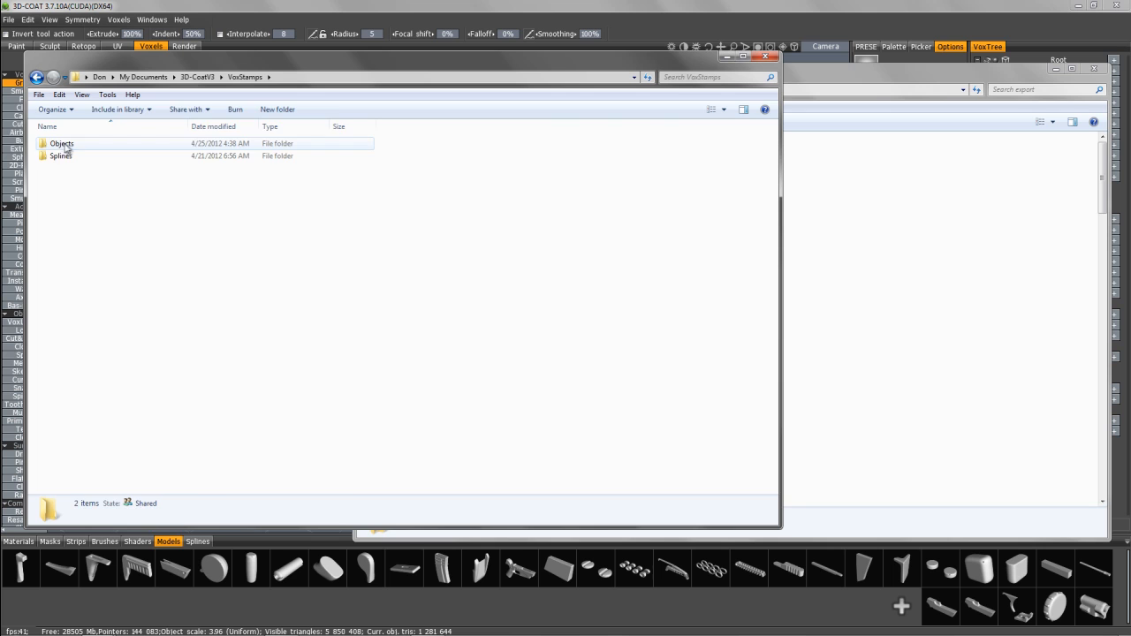
pyautogui.doubleClick(61, 143)
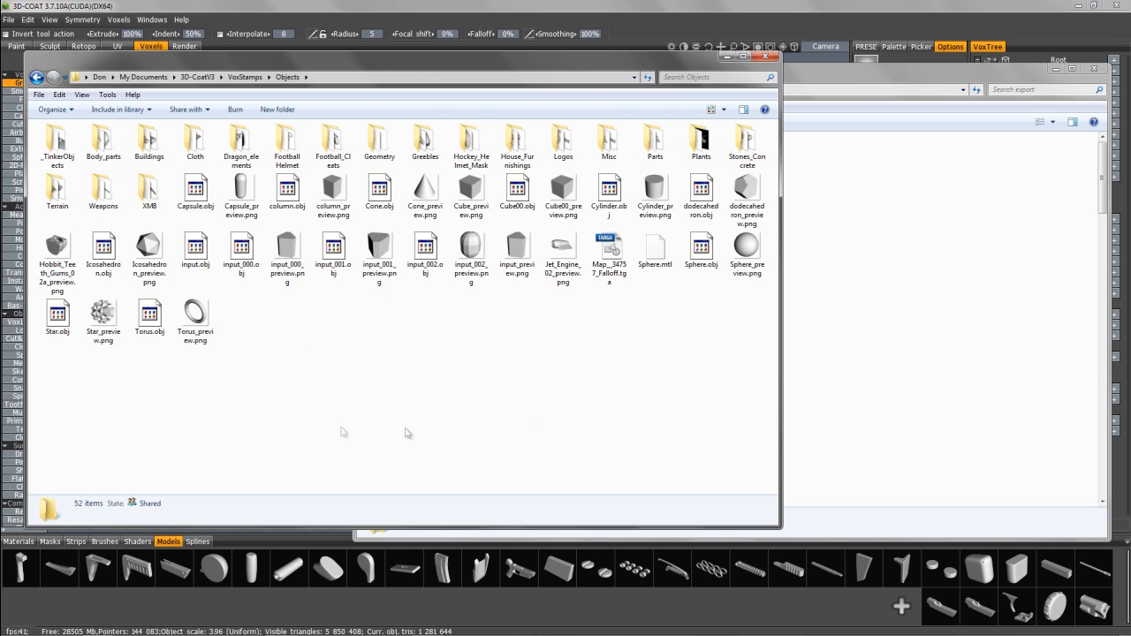
pyautogui.moveTo(375, 416)
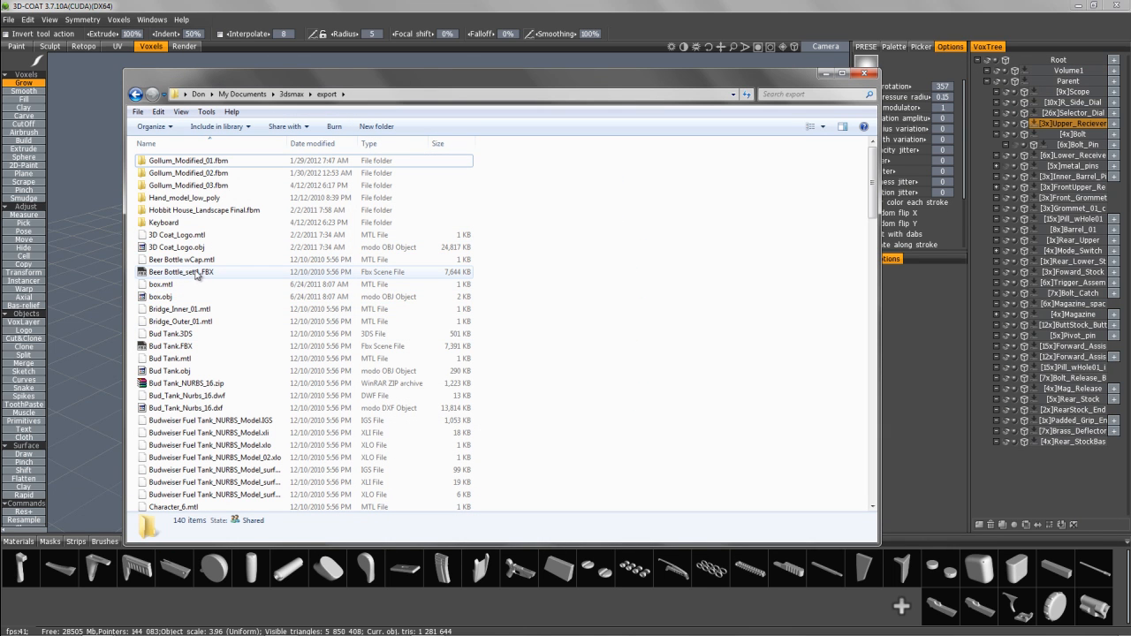
# - Browse the My Documents\3dsmax\export folder of exported model files
pyautogui.click(175, 247)
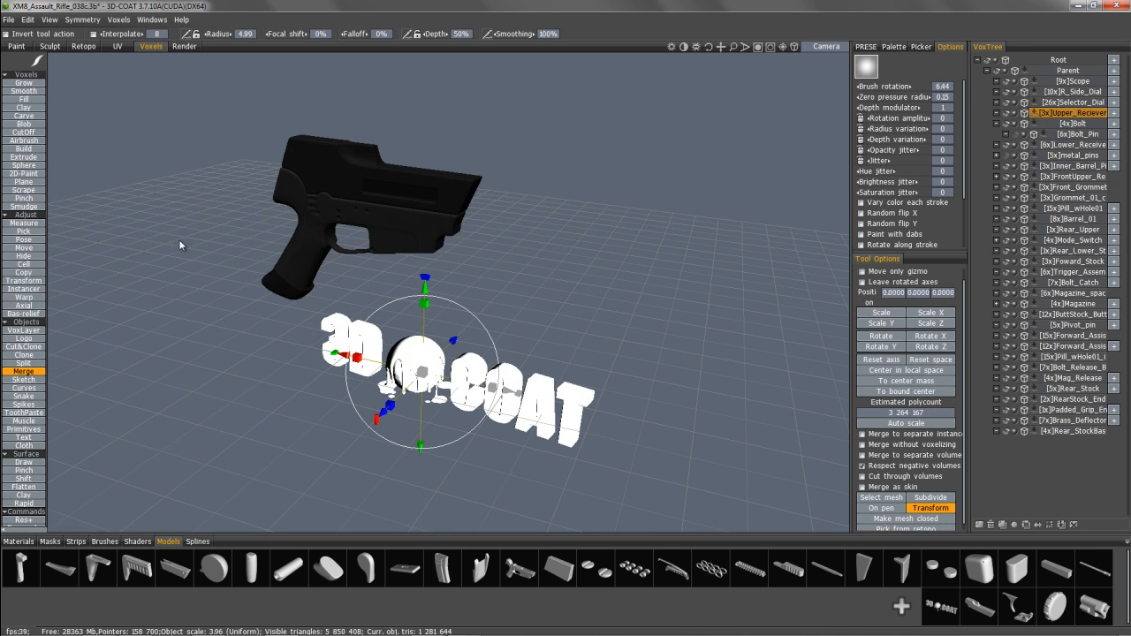
pyautogui.moveTo(822, 535)
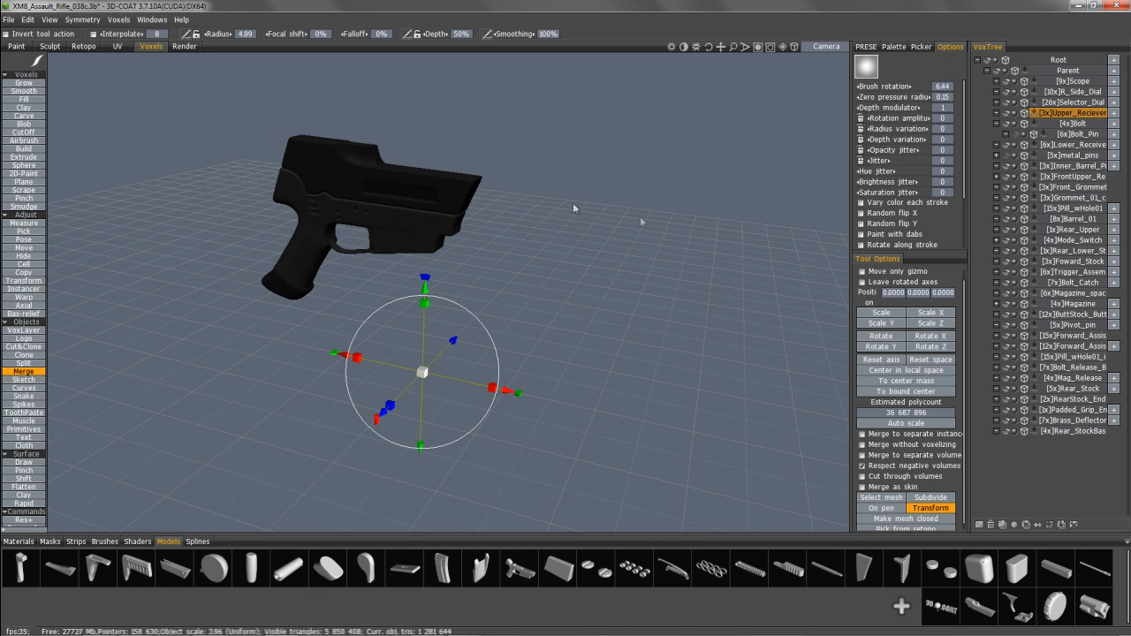
pyautogui.moveTo(736, 266)
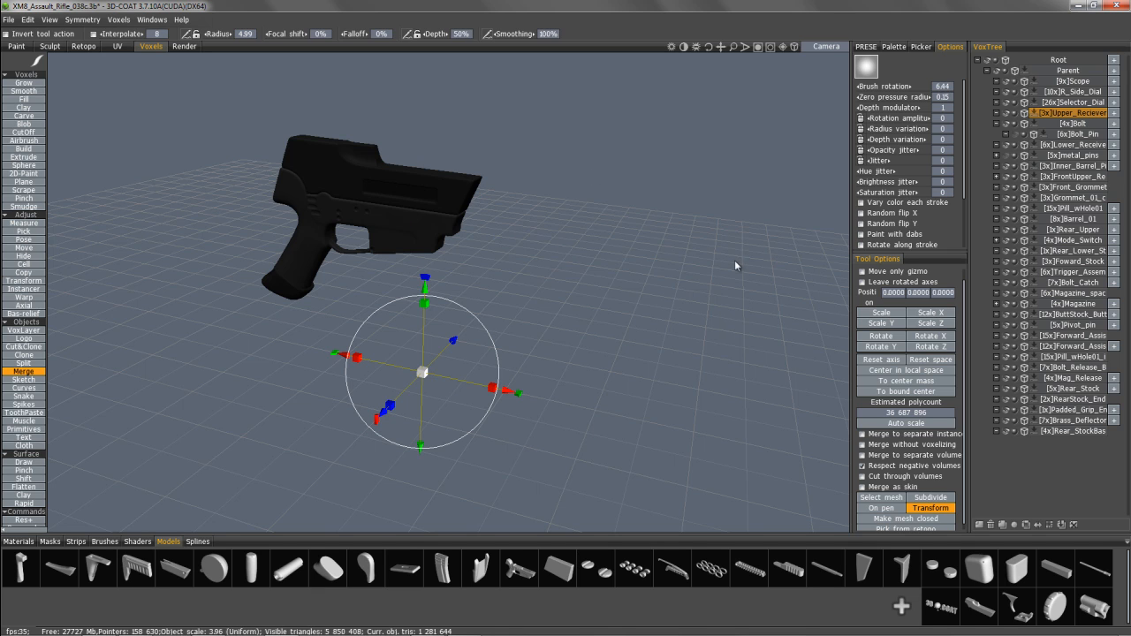
pyautogui.moveTo(530, 200)
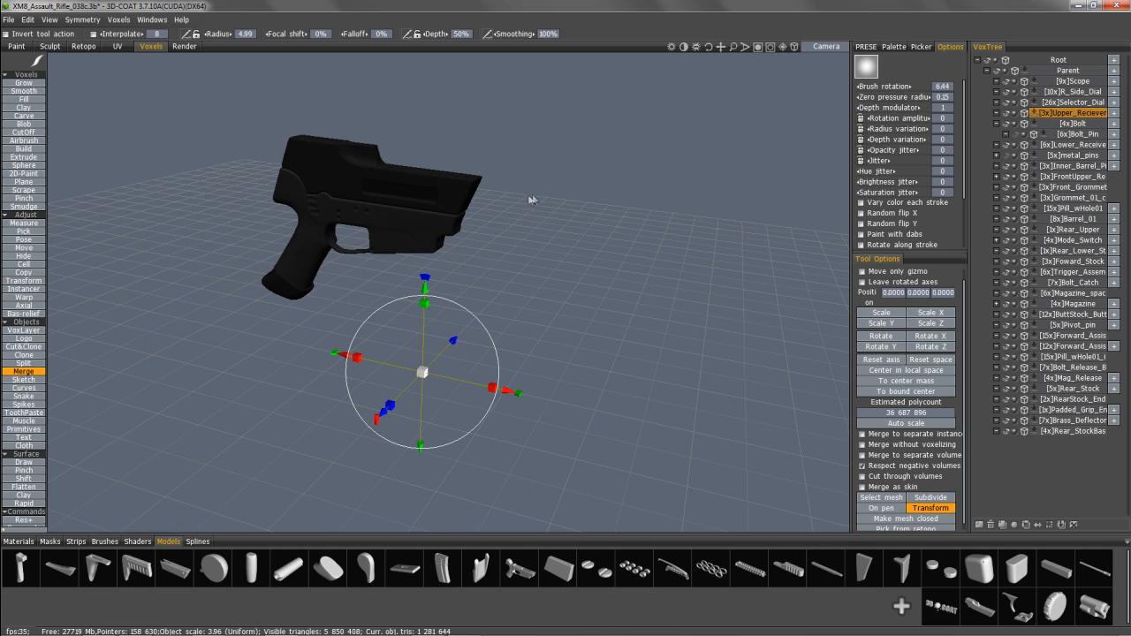
pyautogui.moveTo(930, 359)
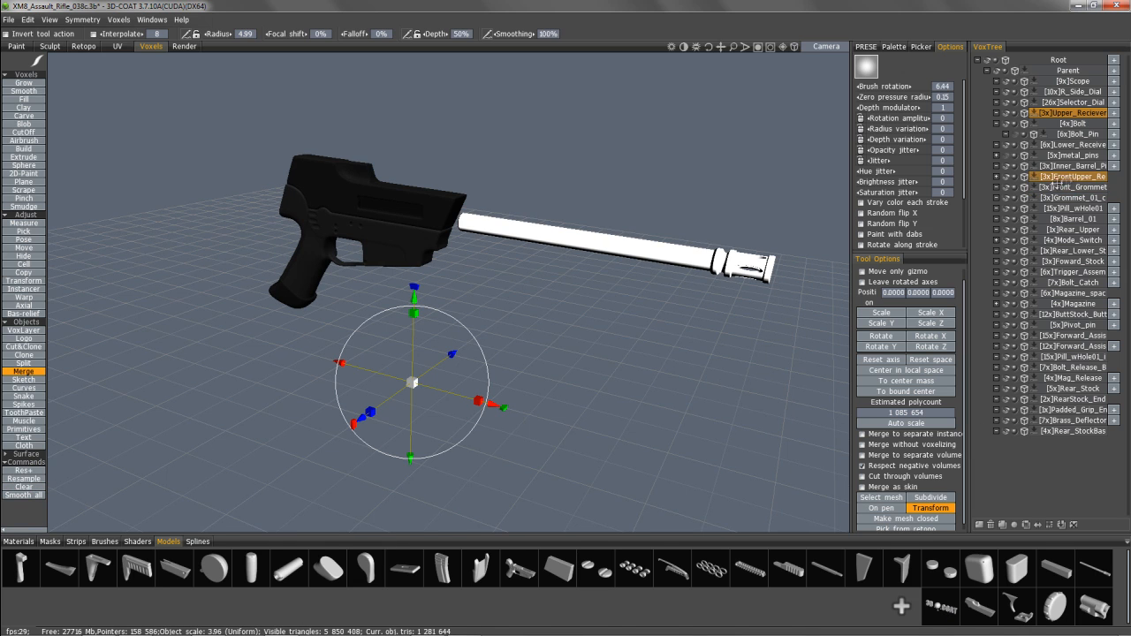
pyautogui.moveTo(1069, 187)
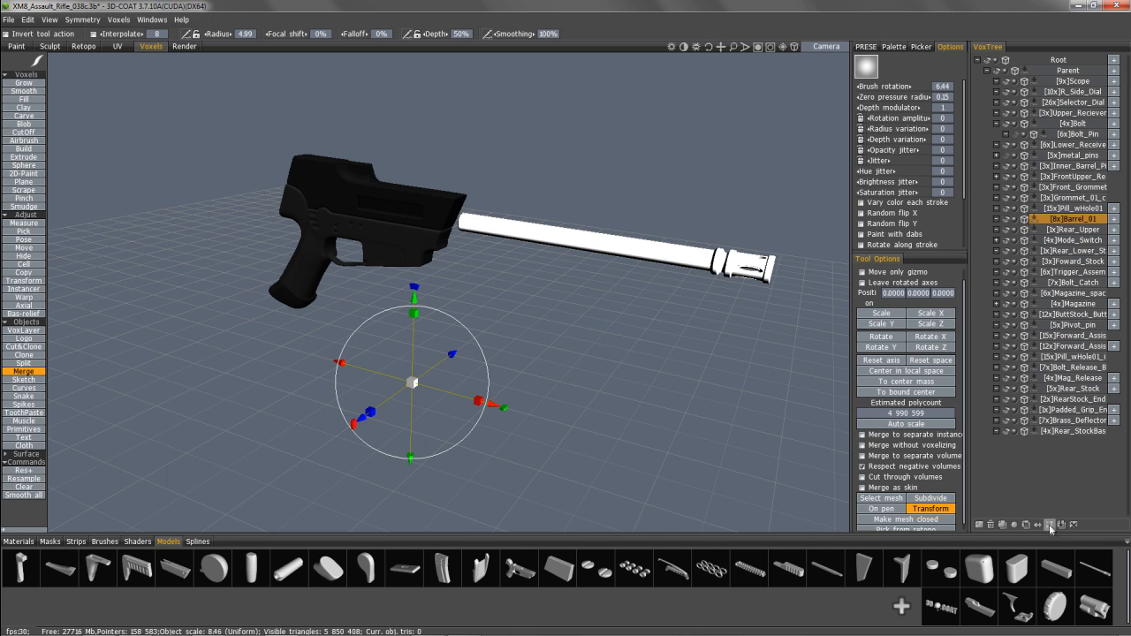
pyautogui.moveTo(531, 293)
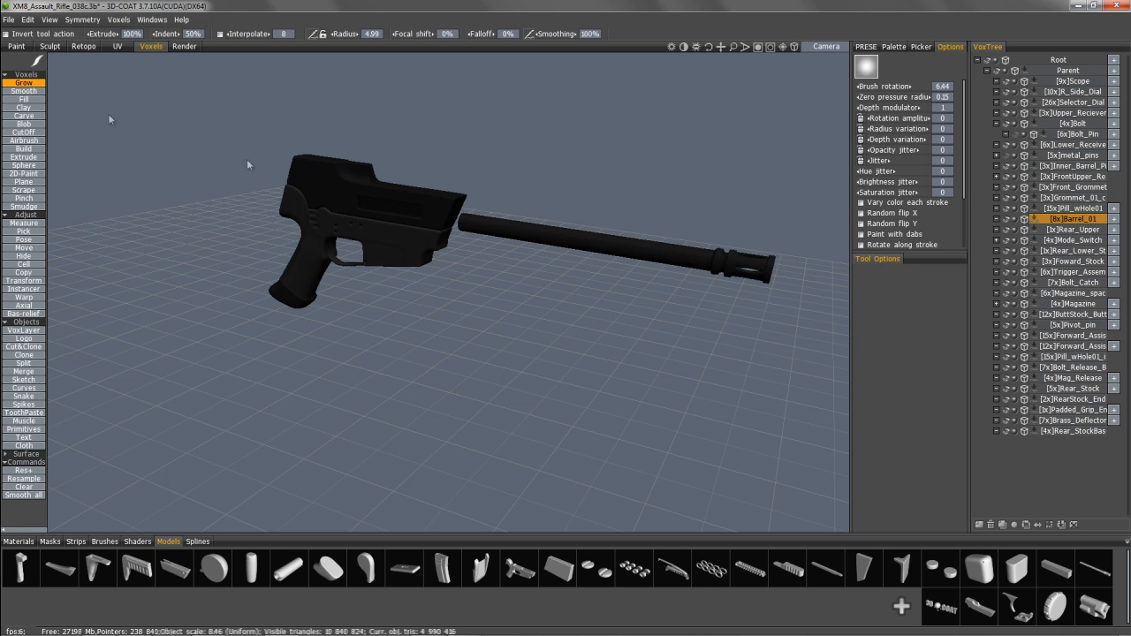
# - Orbit around the receiver and black barrel, then click in the left toolbar
pyautogui.moveTo(248, 163); pyautogui.dragTo(676, 254)
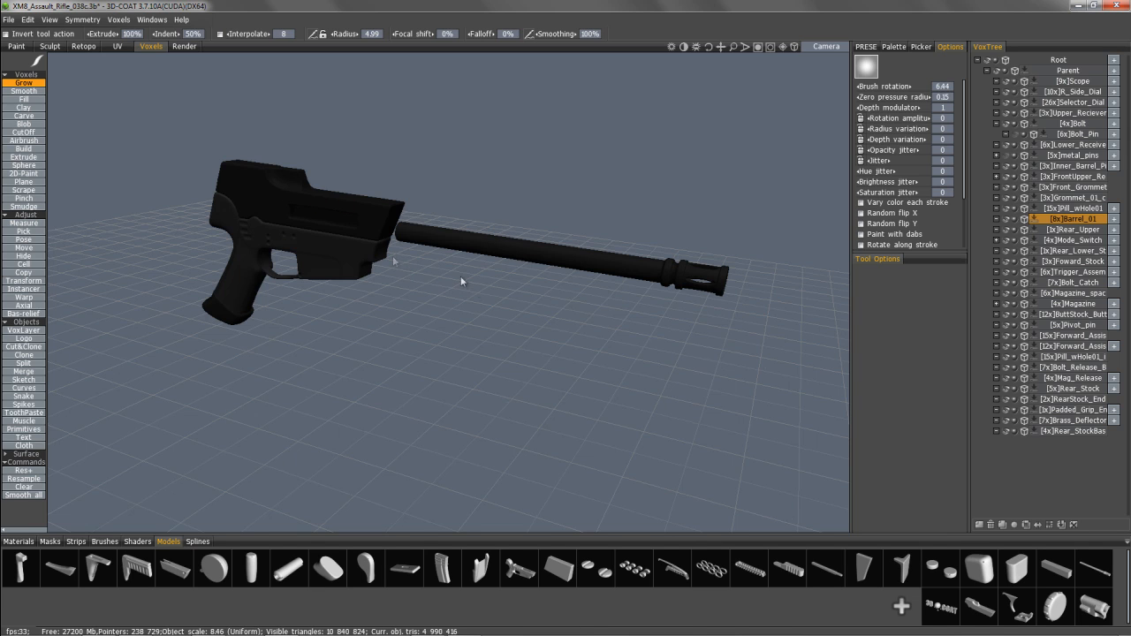
pyautogui.moveTo(435, 274)
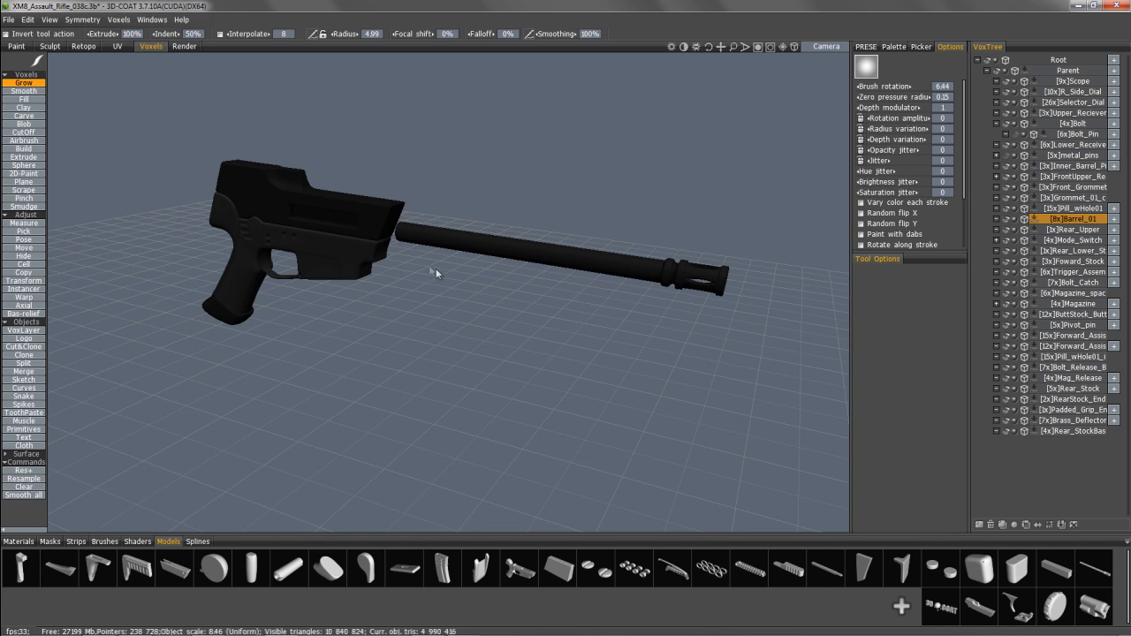
pyautogui.moveTo(782, 435)
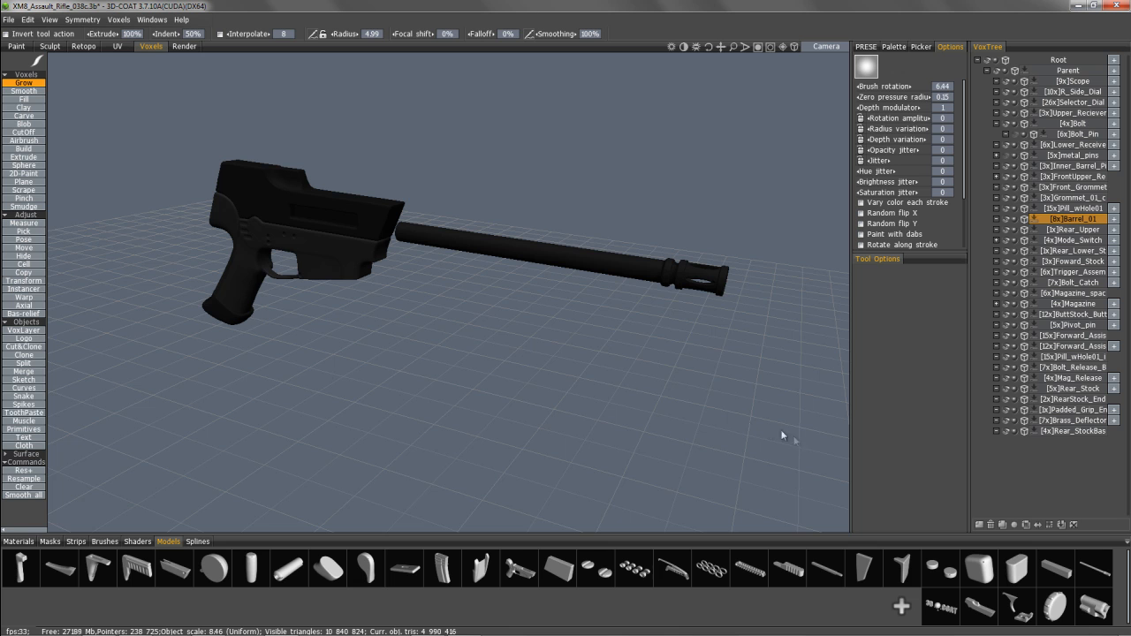
pyautogui.click(22, 370)
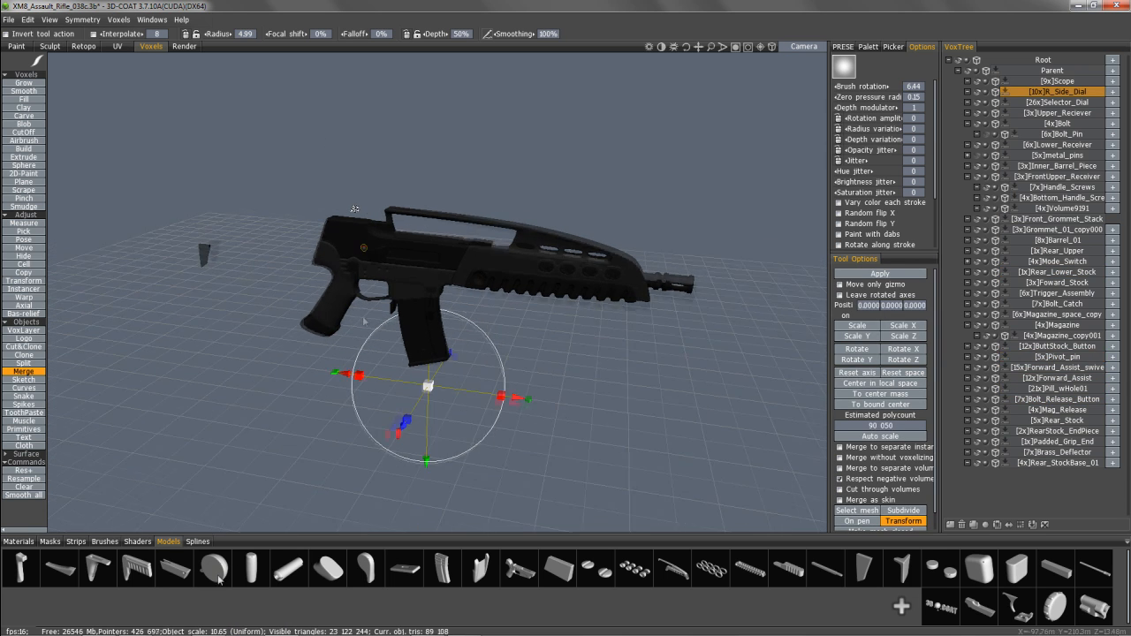
# - Click in the upper right panel while assembling handguard, magazine and side parts
pyautogui.click(1043, 77)
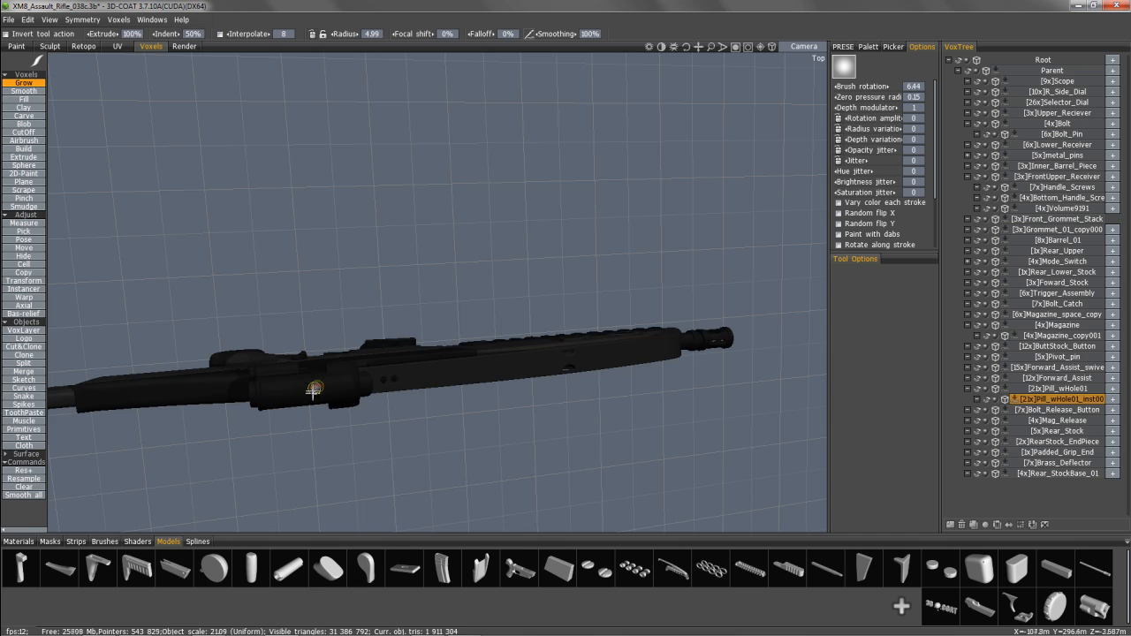
pyautogui.moveTo(313, 388); pyautogui.dragTo(345, 420)
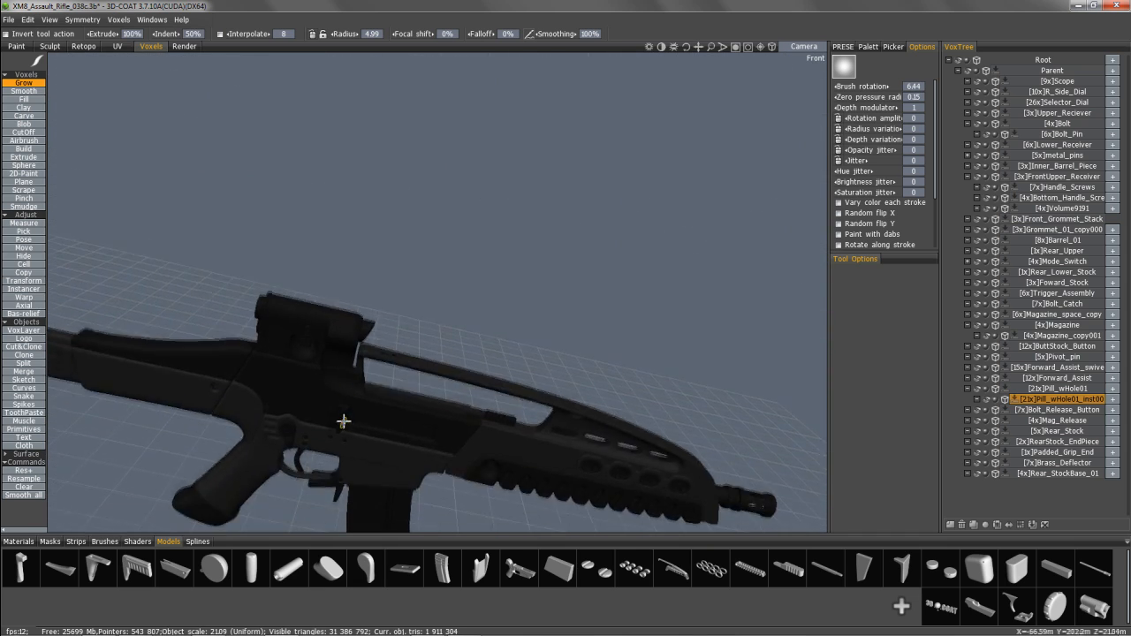
pyautogui.moveTo(345, 421); pyautogui.dragTo(359, 378)
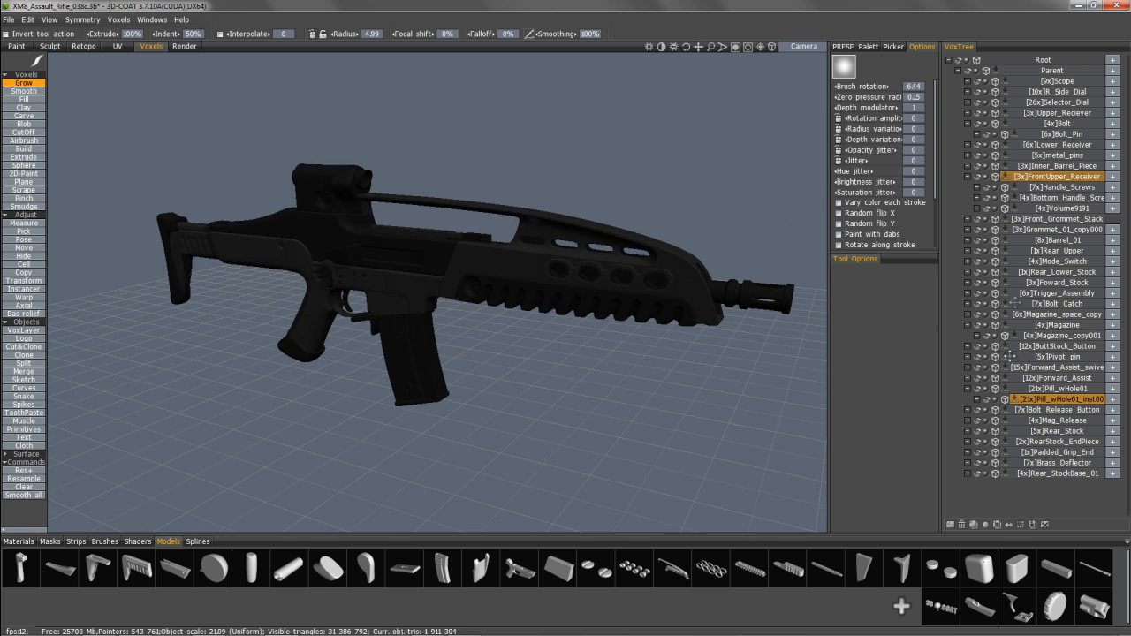
# - Fill voids in the front upper receiver layer and reselect FrontUpper_Receiver
pyautogui.rightClick(1061, 176)
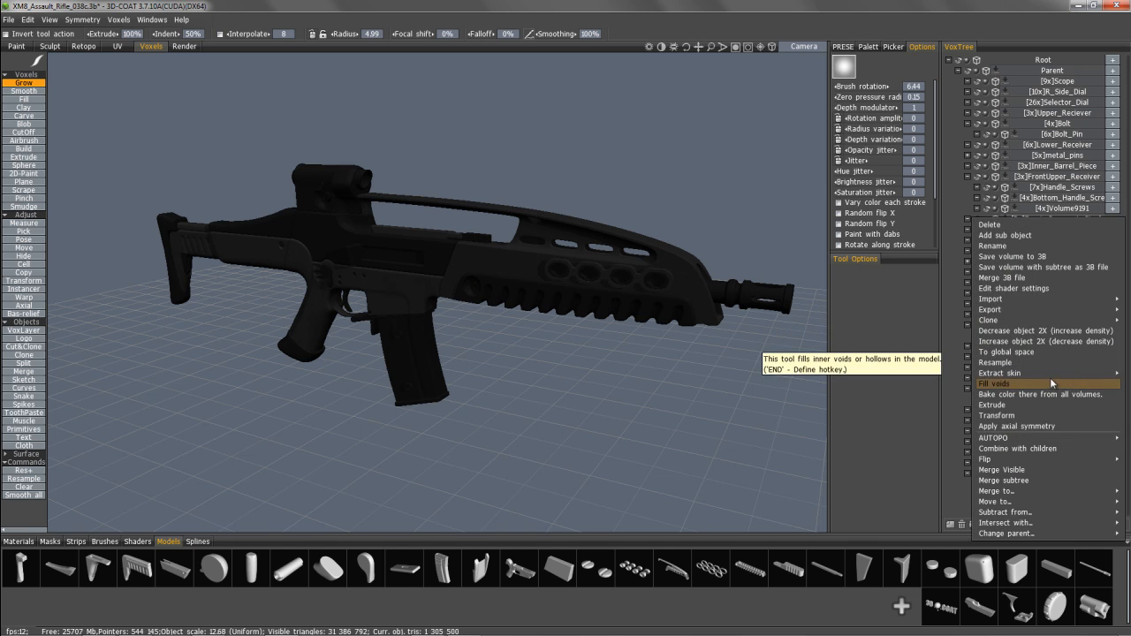
pyautogui.moveTo(1043, 267)
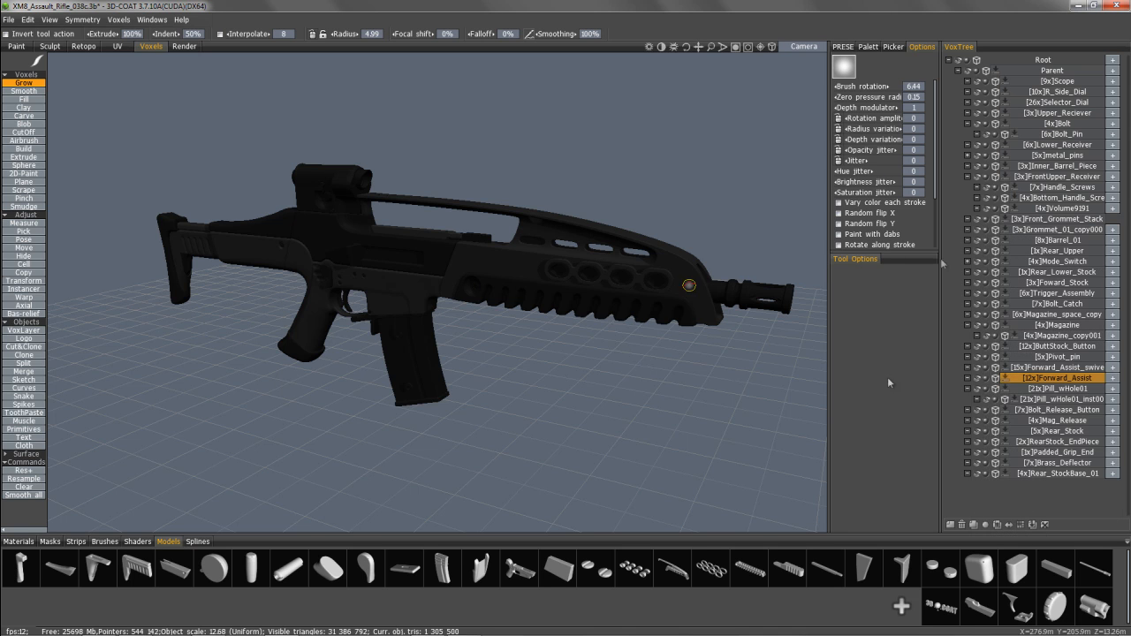
pyautogui.click(1061, 175)
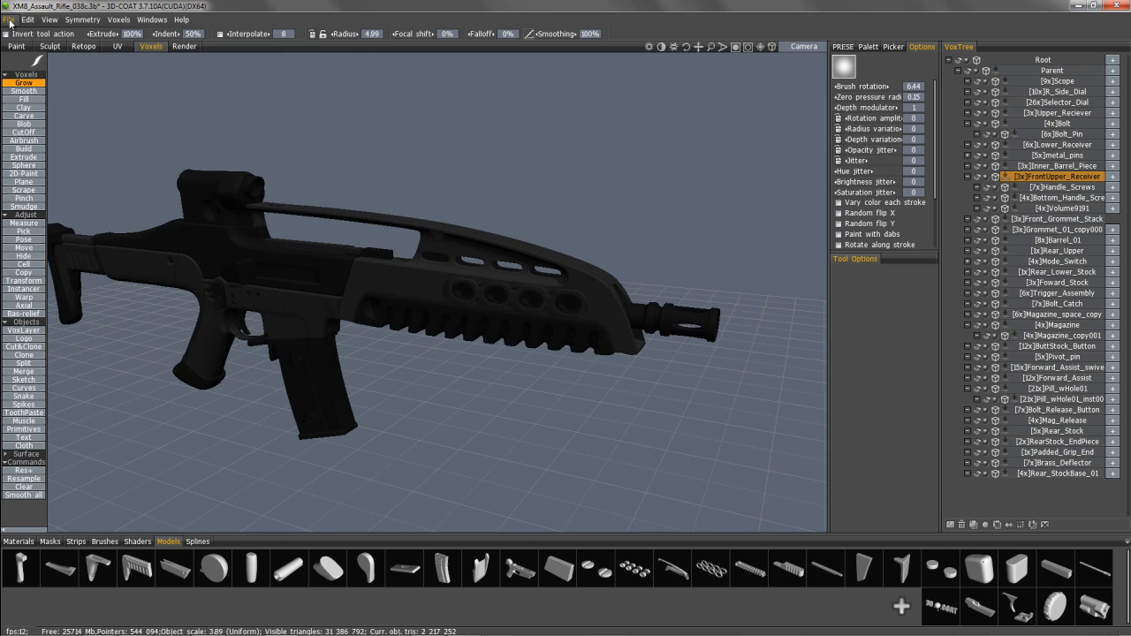
pyautogui.click(9, 19)
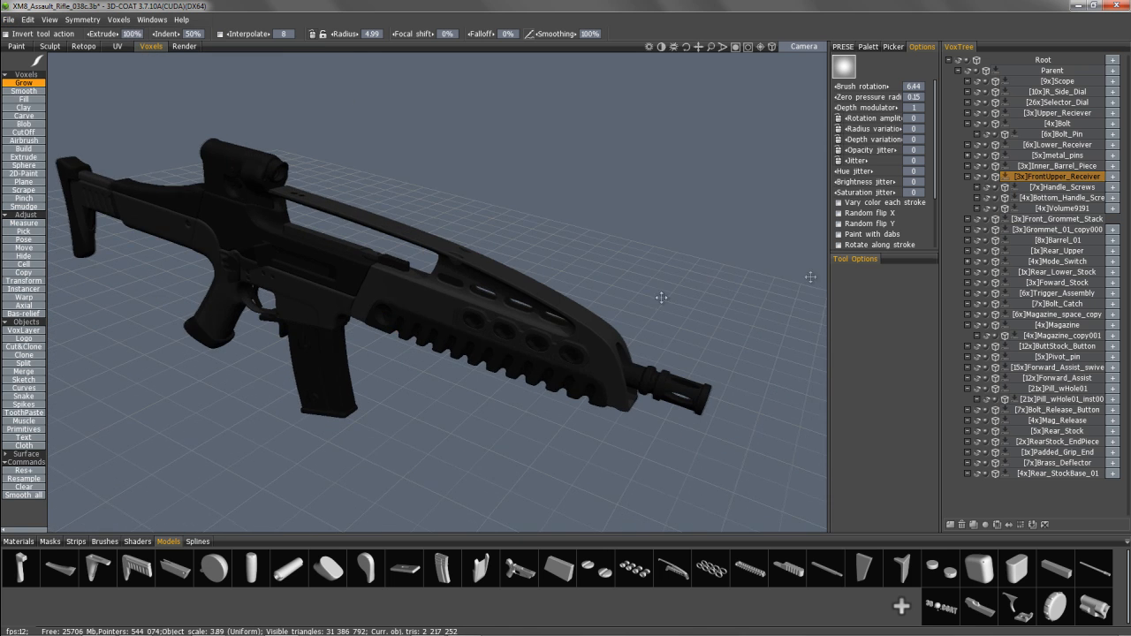
pyautogui.moveTo(663, 298); pyautogui.dragTo(637, 369)
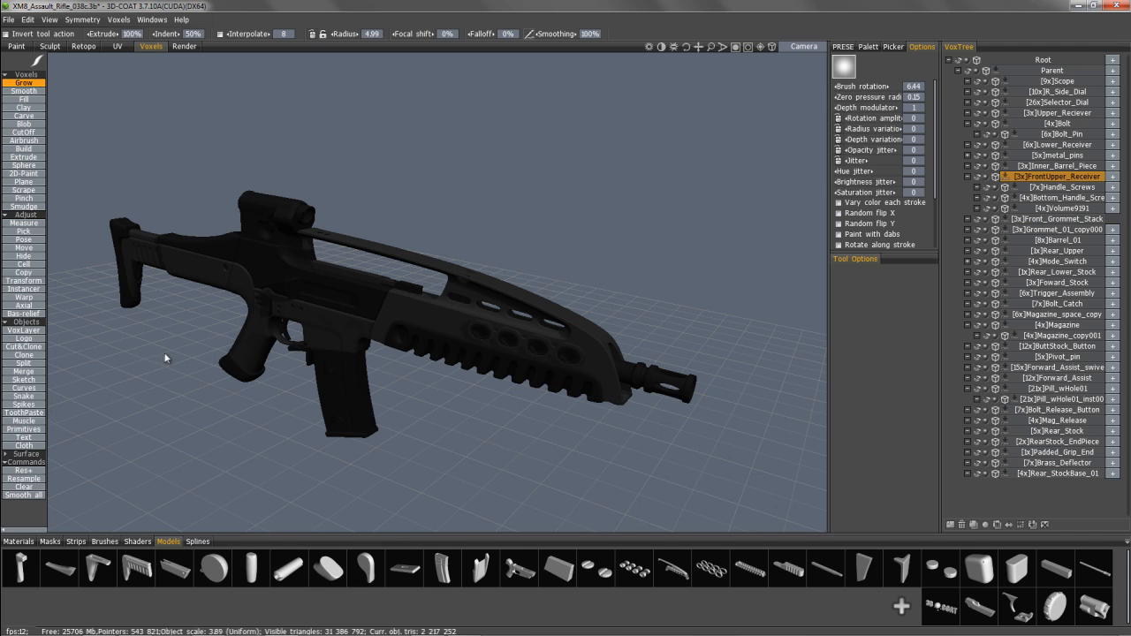
pyautogui.moveTo(166, 338)
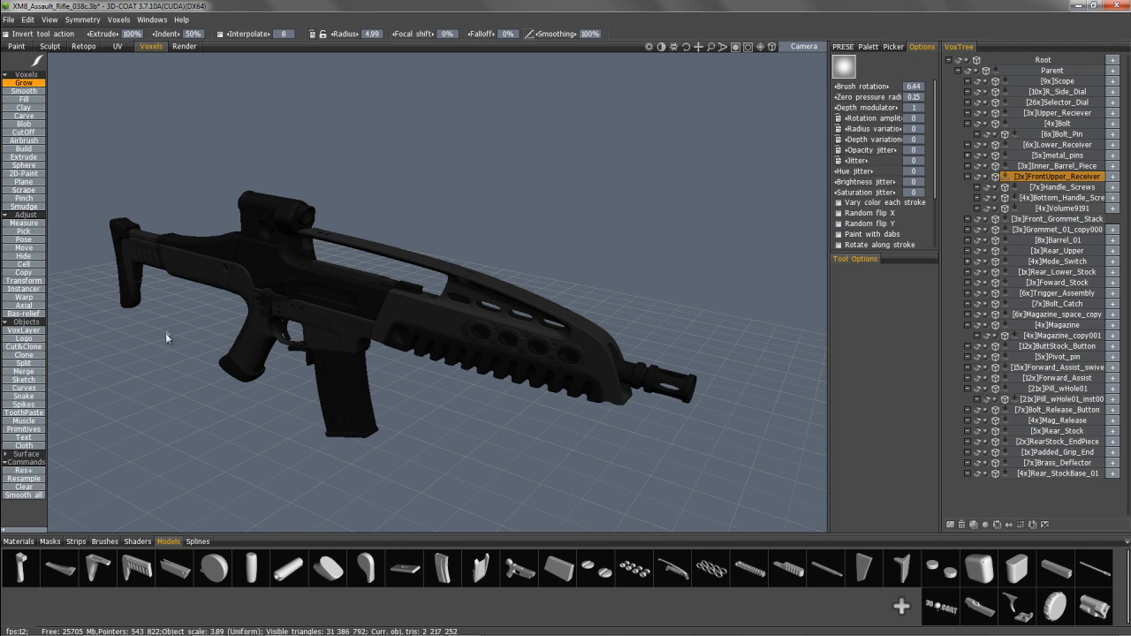
pyautogui.moveTo(193, 516)
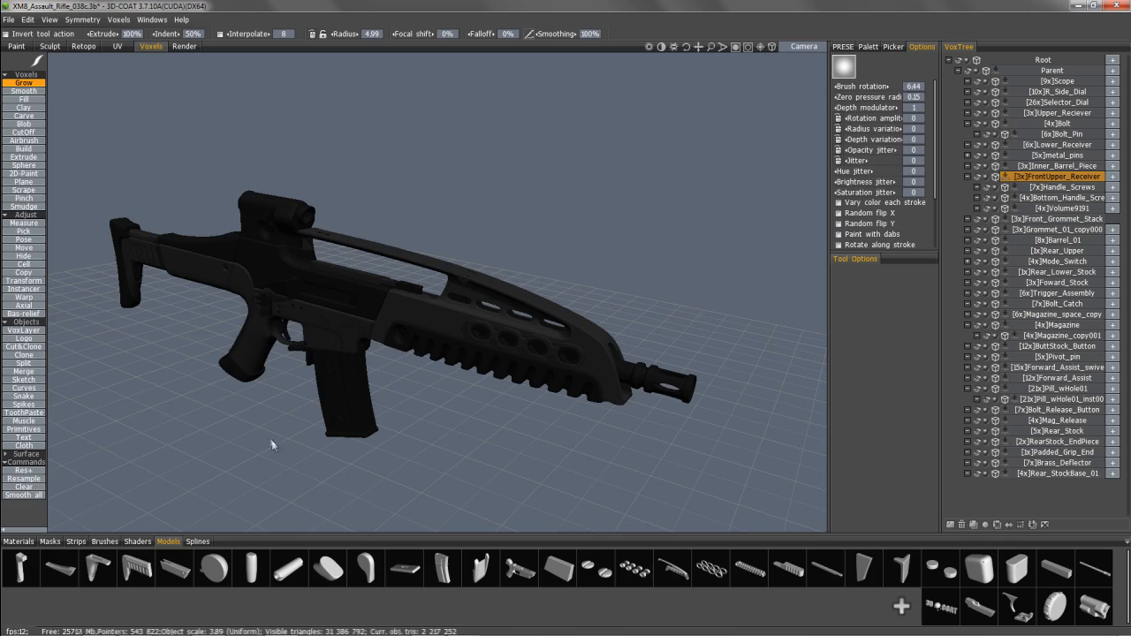
pyautogui.moveTo(247, 447)
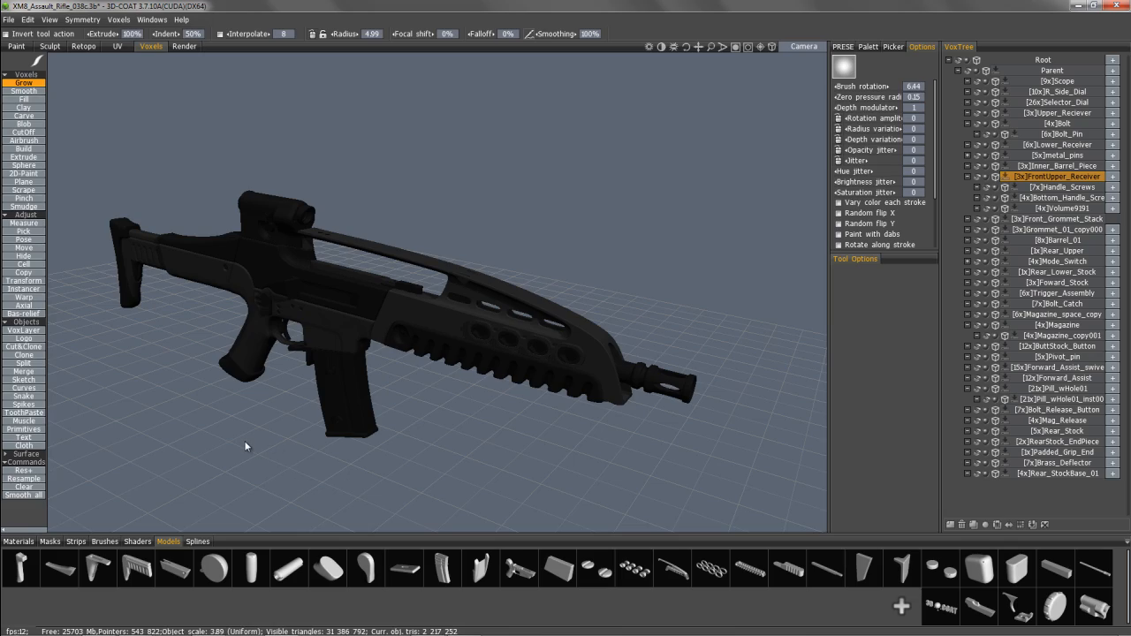